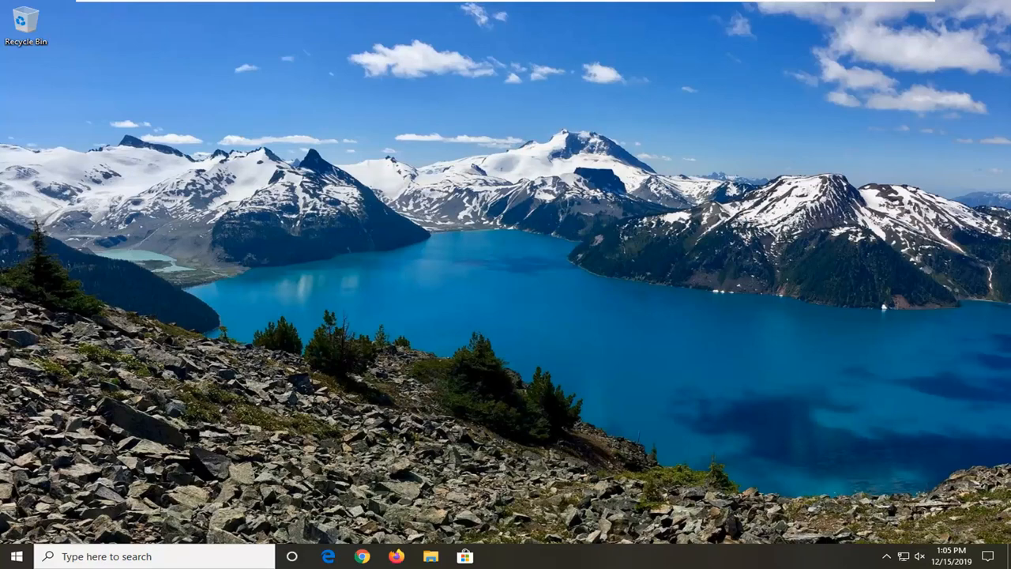
mouse_move(914, 446)
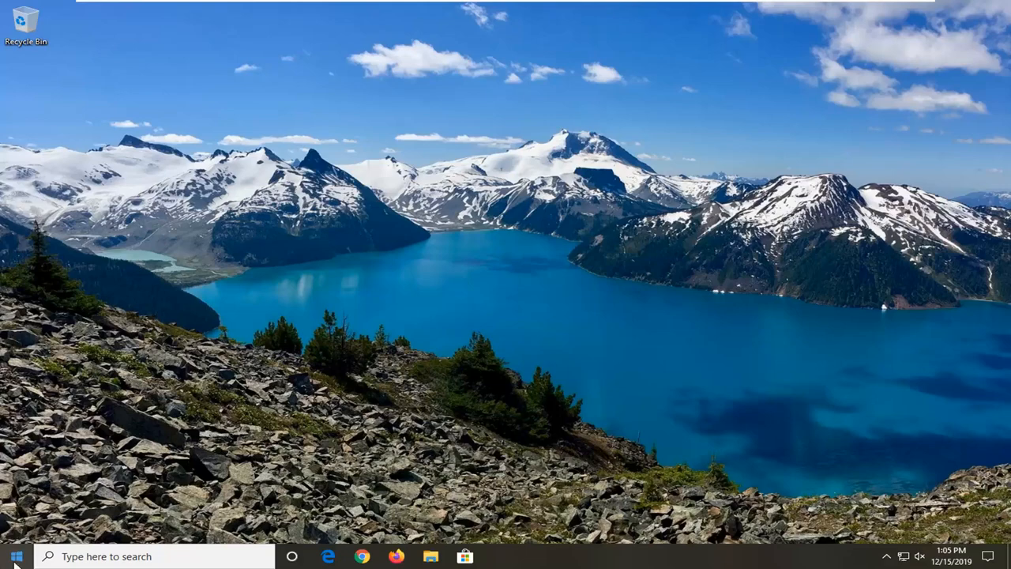
- Launch the Settings app from the Start menu by searching 'setting'
left_click(10, 558)
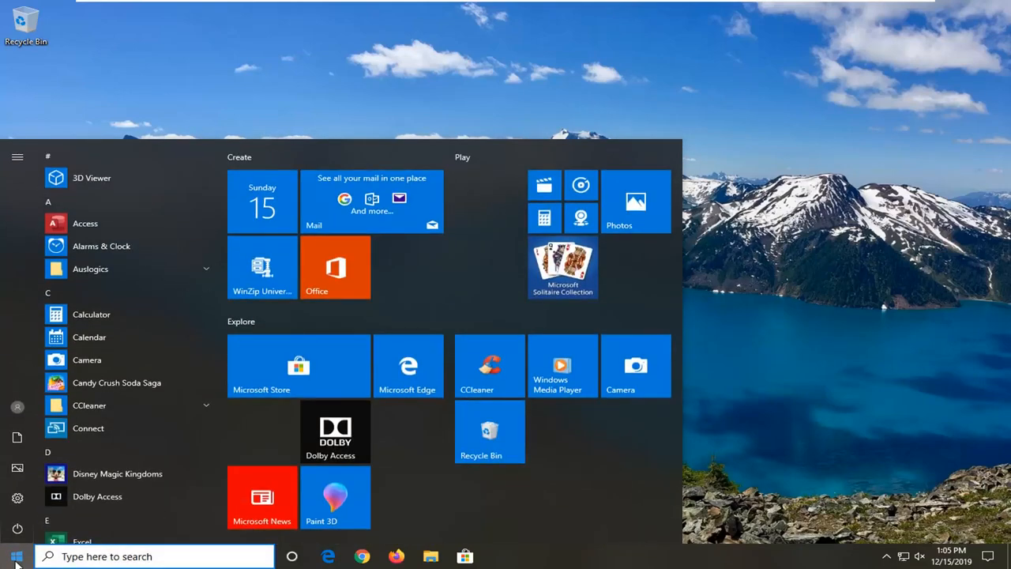
type("setting")
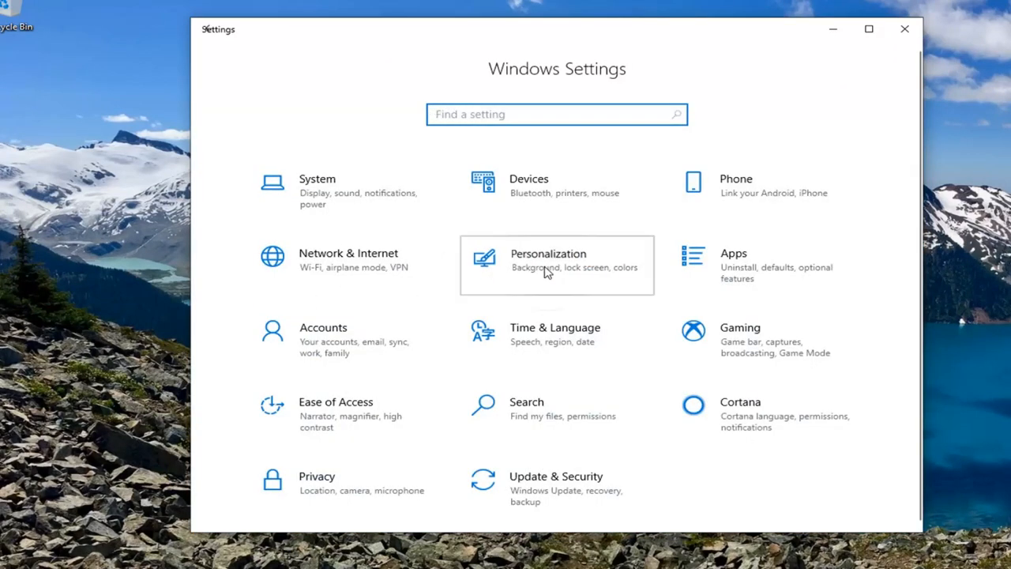
- Navigate Personalization > Taskbar to the 'Select which icons appear on the taskbar' page
left_click(550, 265)
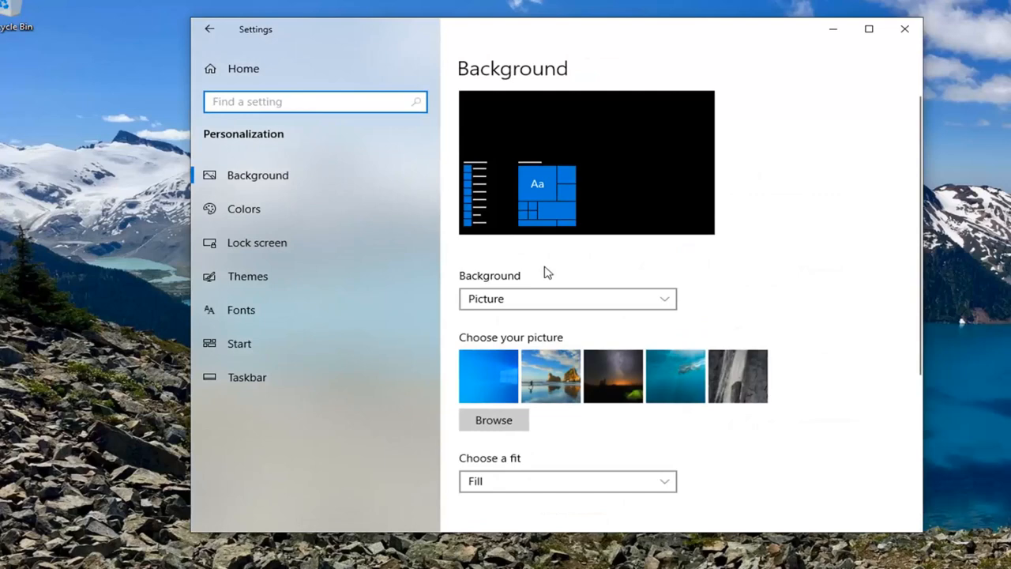
mouse_move(251, 387)
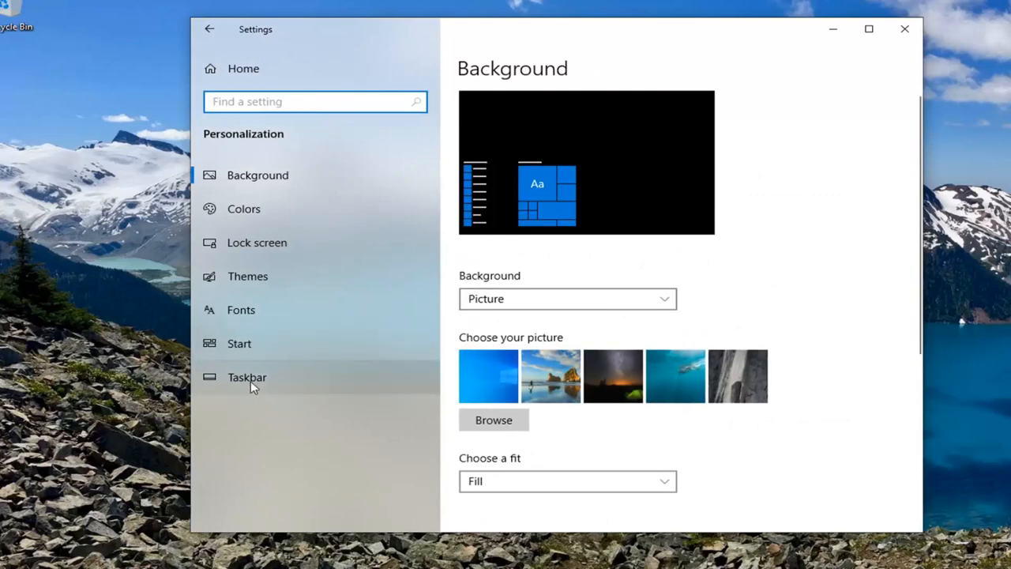
left_click(247, 378)
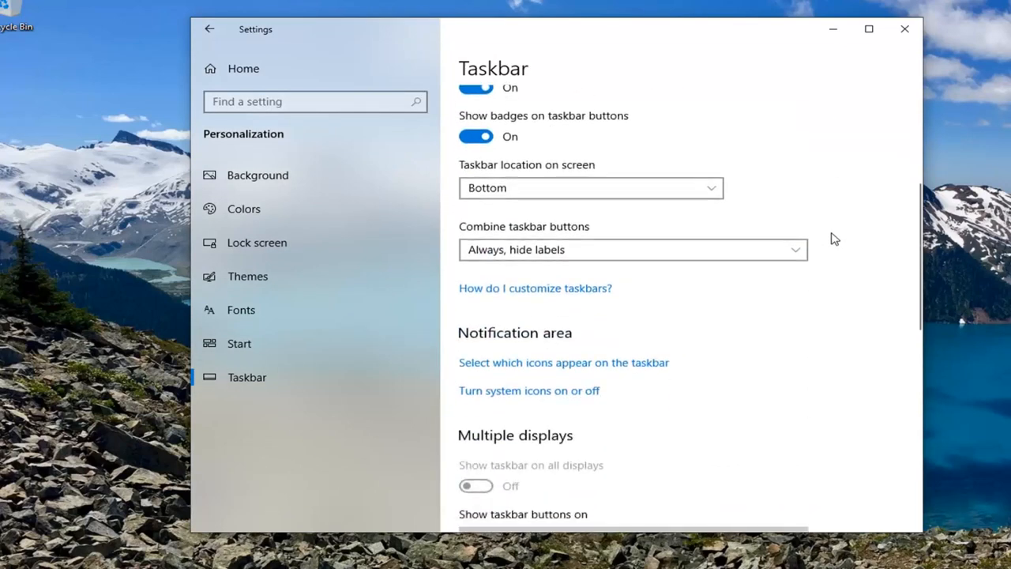
mouse_move(520, 343)
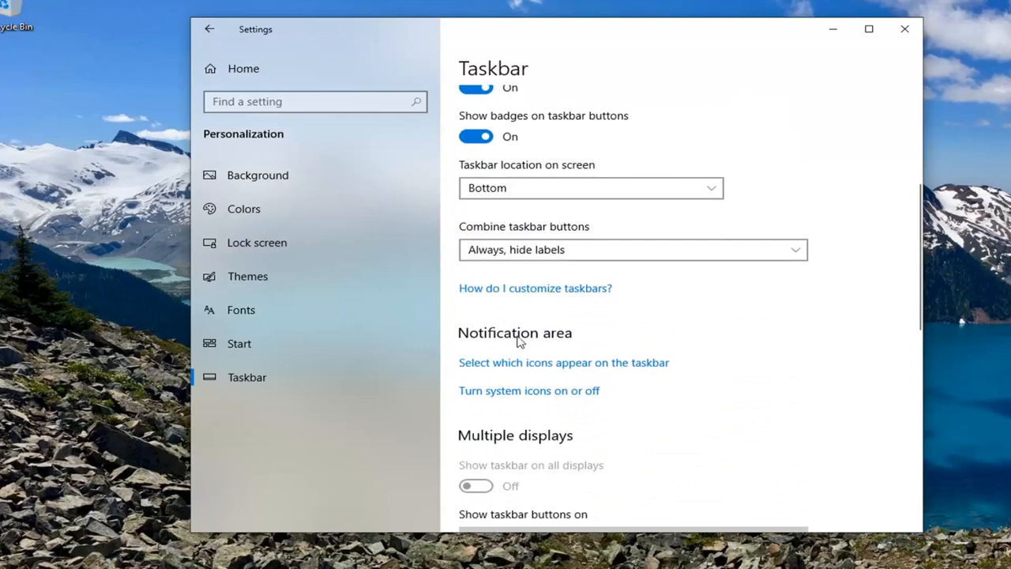
mouse_move(482, 370)
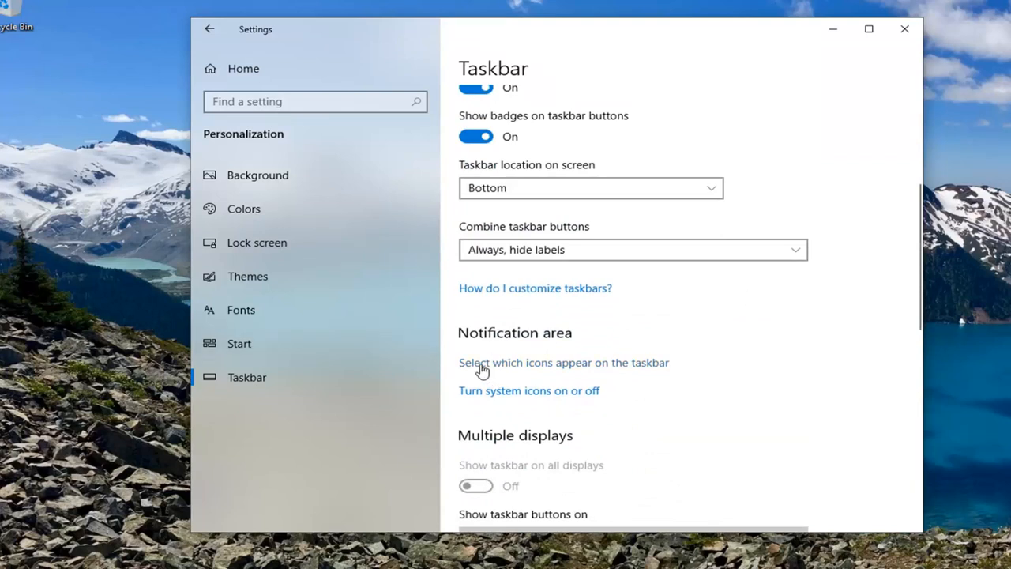
mouse_move(485, 371)
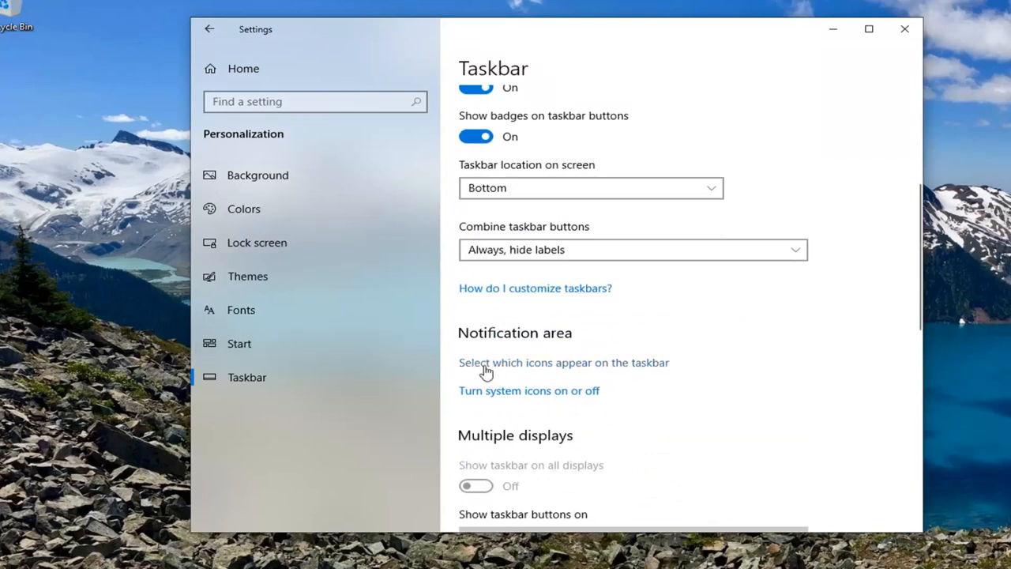
left_click(564, 362)
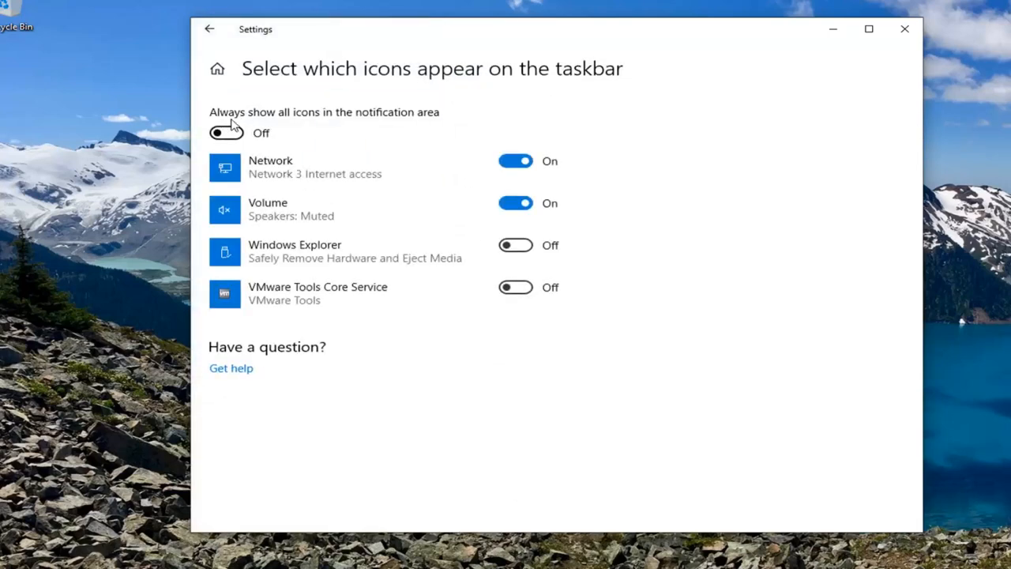
mouse_move(379, 120)
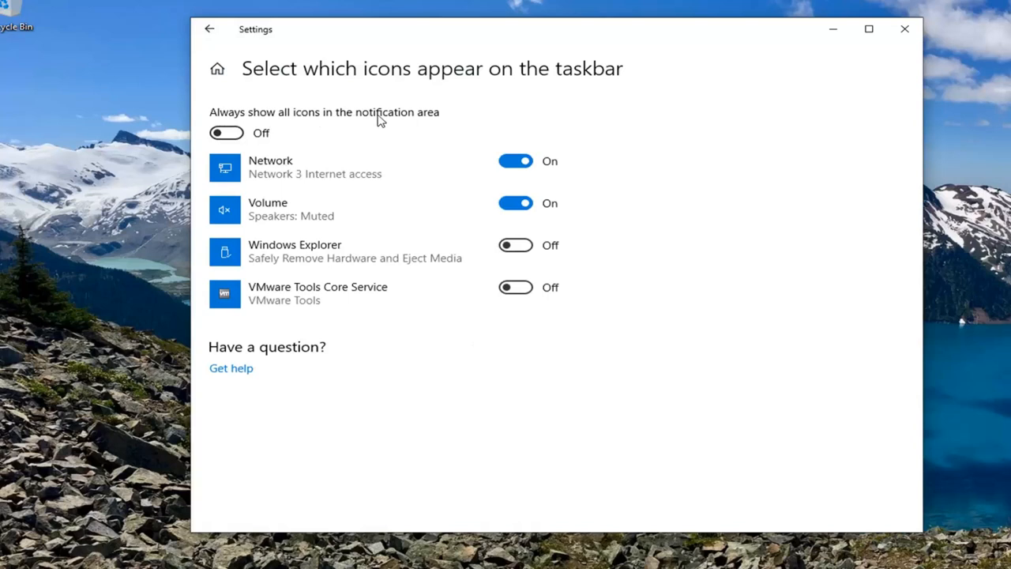
- Turn on 'Always show all icons in the notification area' and close Settings
left_click(227, 133)
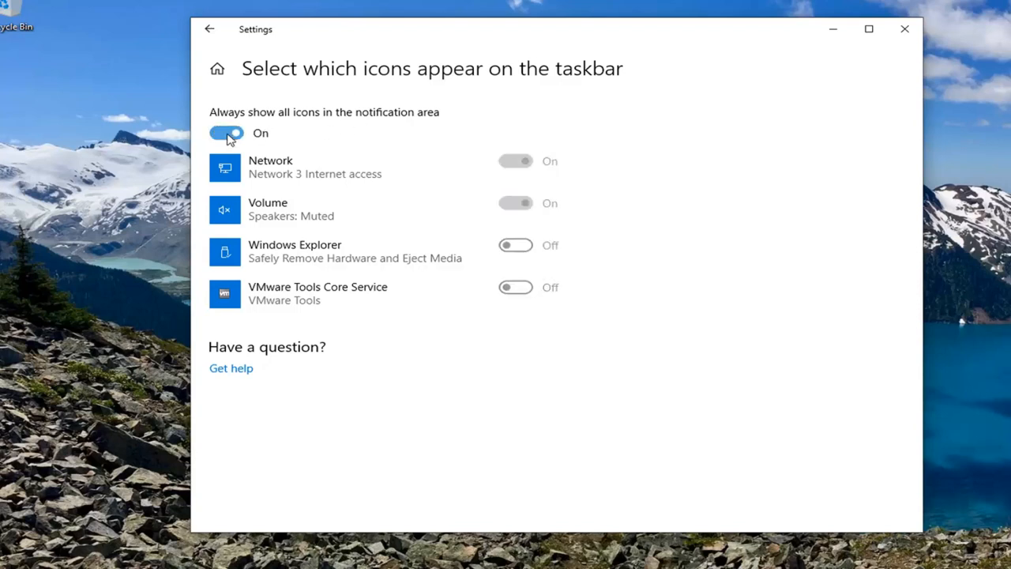
left_click(904, 28)
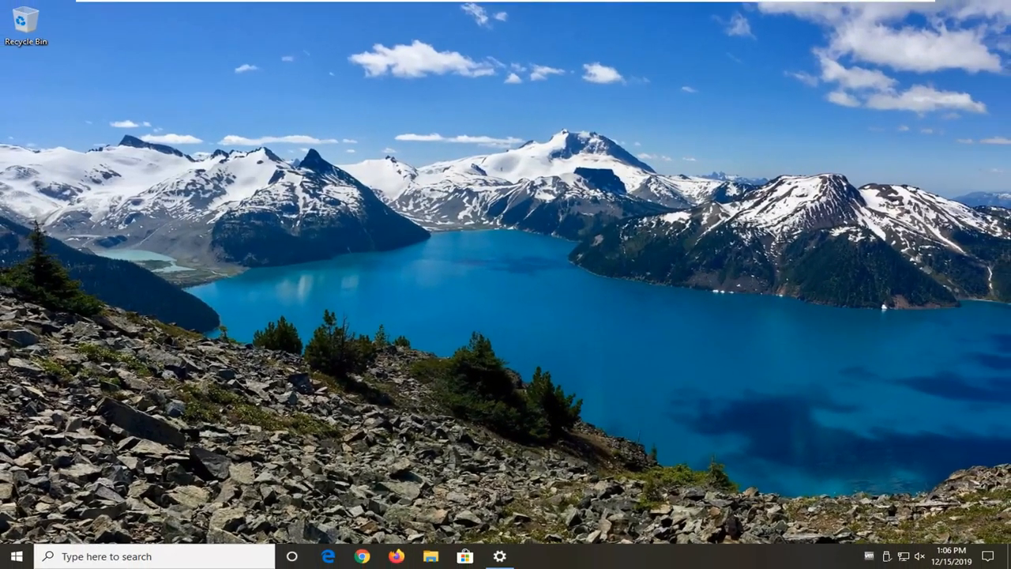
mouse_move(496, 550)
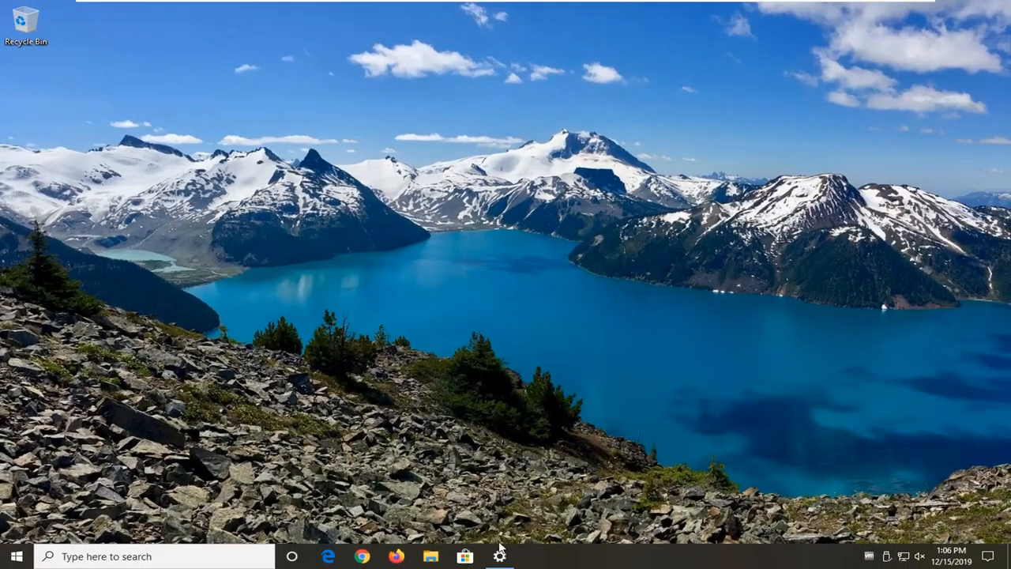